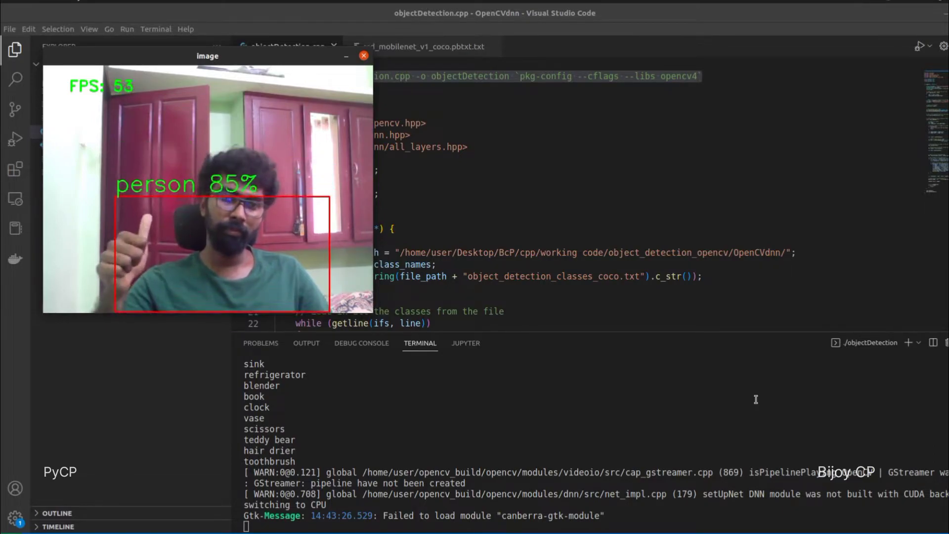
- Close the detection Image window to return to the editor
click(361, 56)
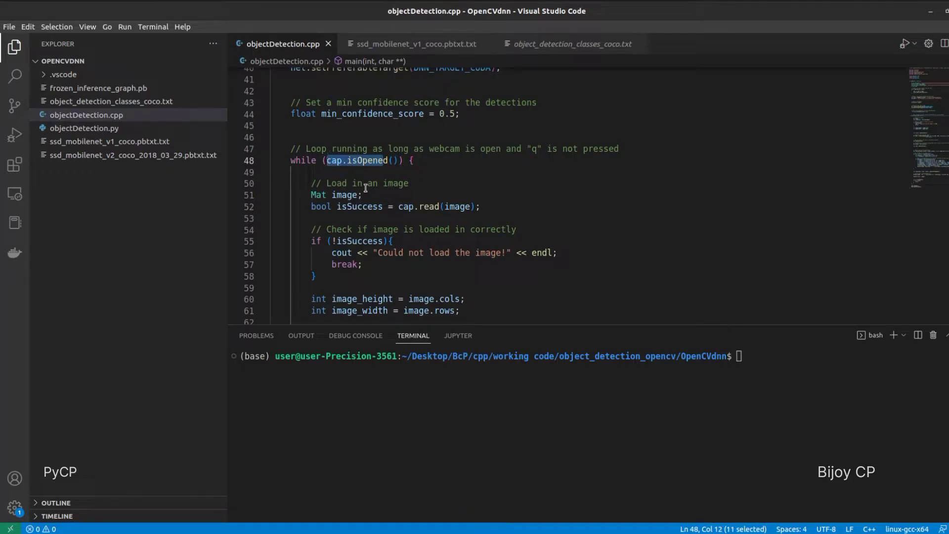
- Highlight the cap.read(image) statement and review the blob creation and forward-pass code below
drag(358, 207, 480, 207)
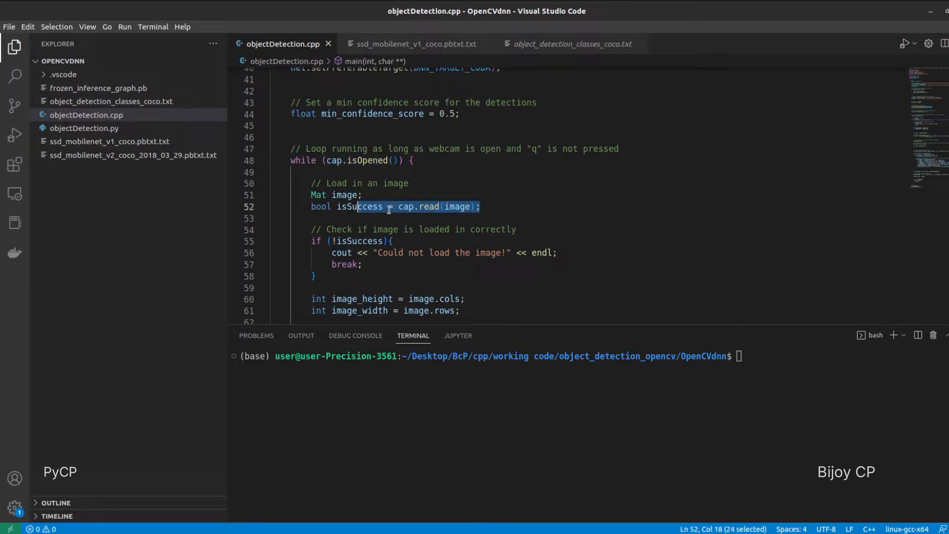
scroll(down, 3)
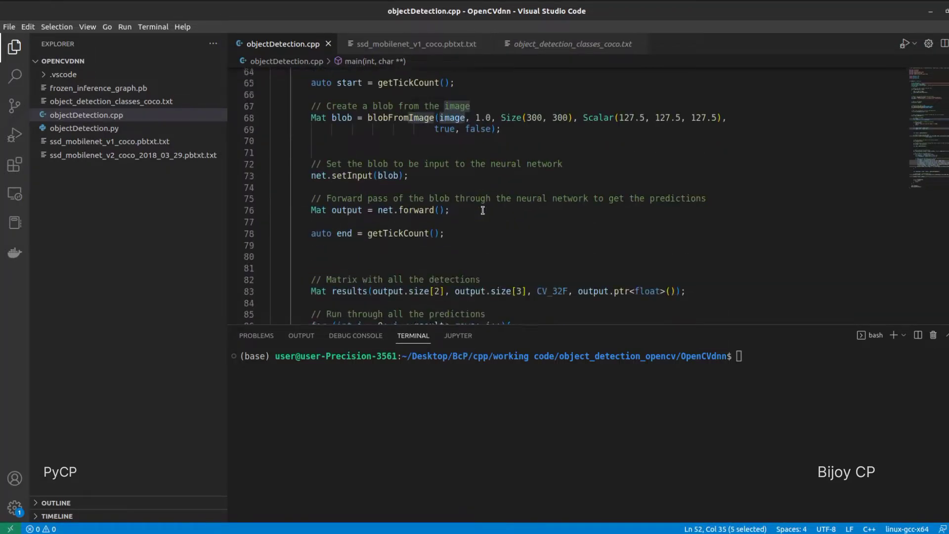
scroll(down, 3)
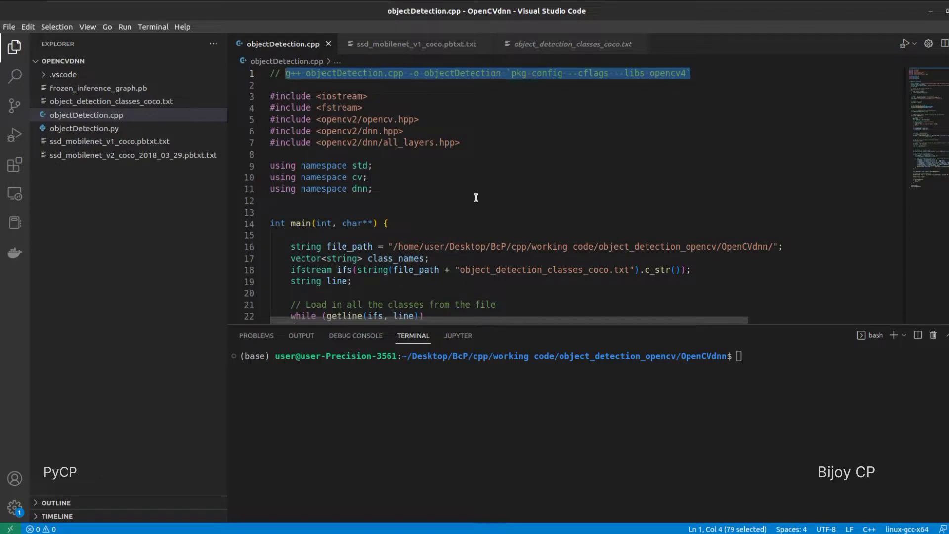
- Compile objectDetection.cpp into objectDetection with g++ and pkg-config opencv4 flags
text(g++ objectDetection.cpp -o objectDetection `pkg-config --cflags --libs opencv4`)
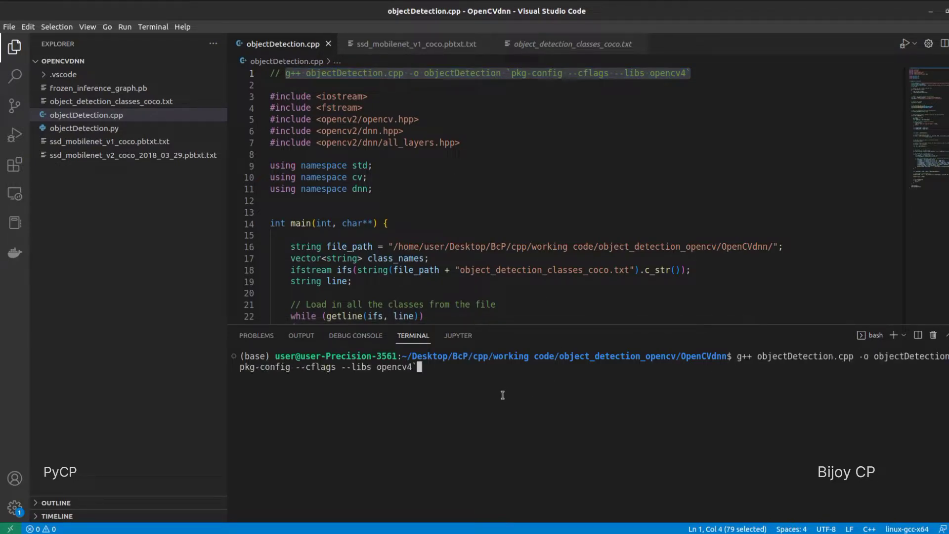
mouse_move(502, 391)
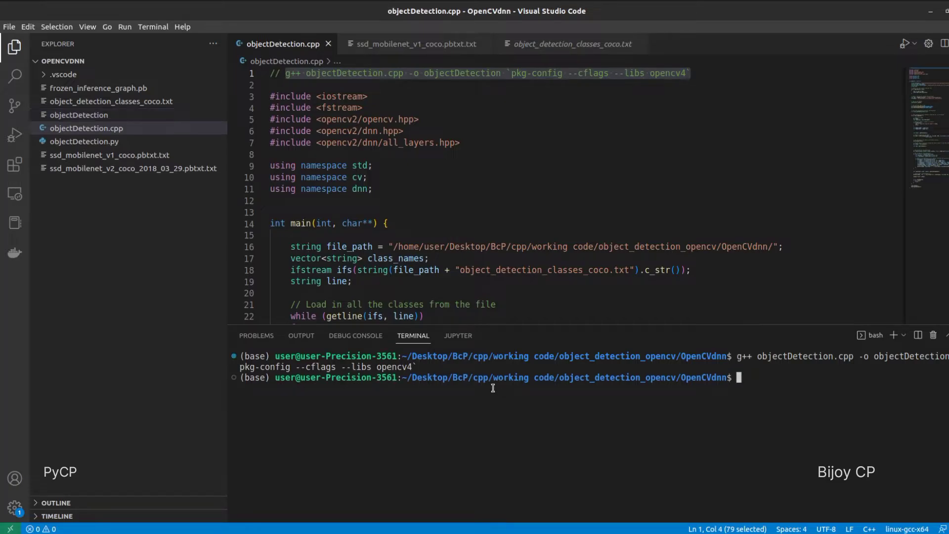
mouse_move(74, 117)
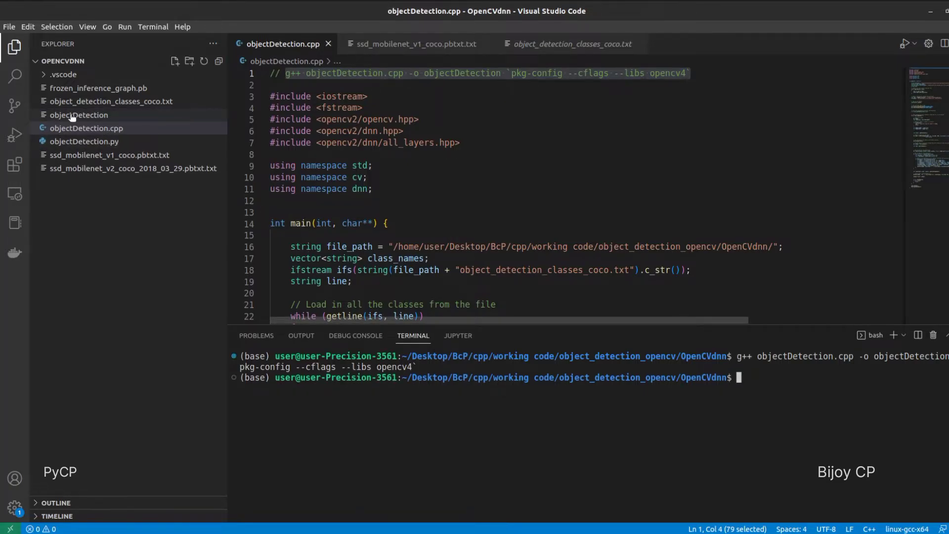
click(76, 114)
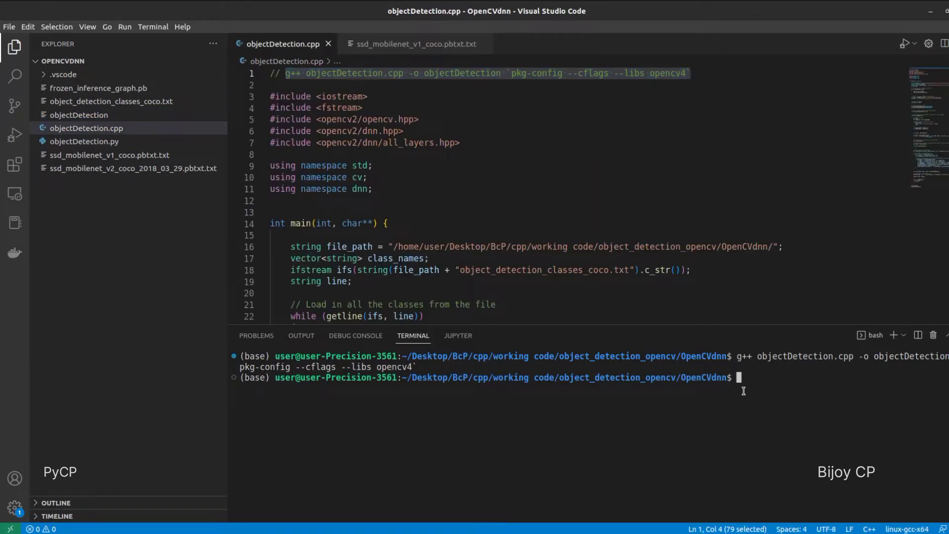
- Enter ./objectDetection in the terminal to launch the compiled program
text(./)
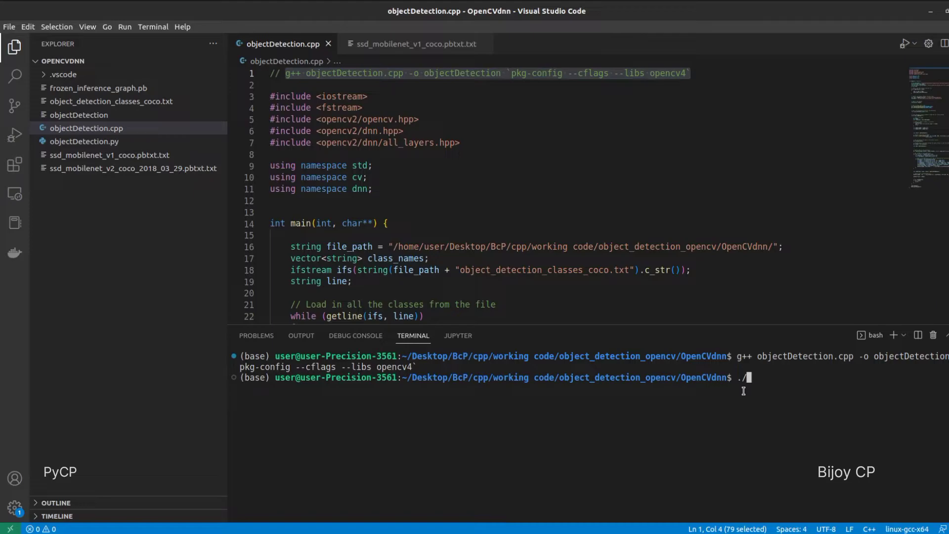
text(objectDetection)
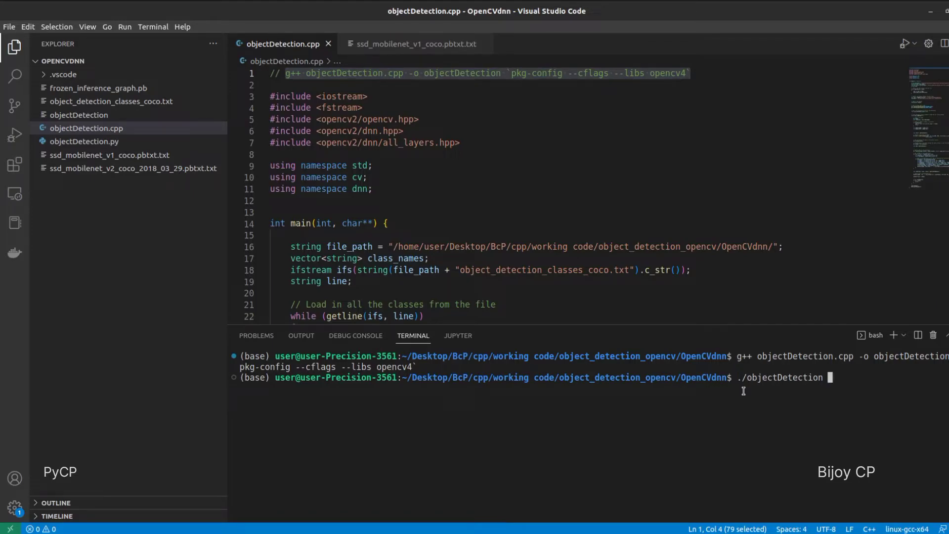